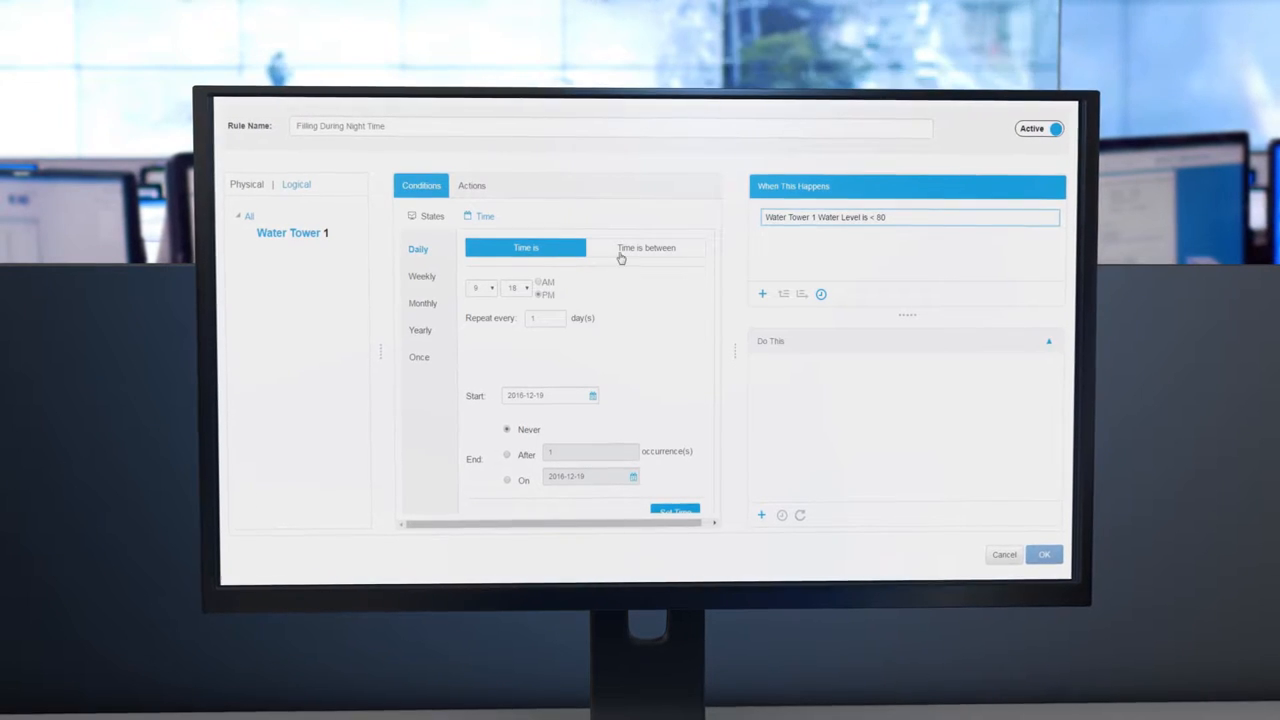
Make the night-time filling condition 'Time is between' and adjust the range's start time.
left_click(654, 248)
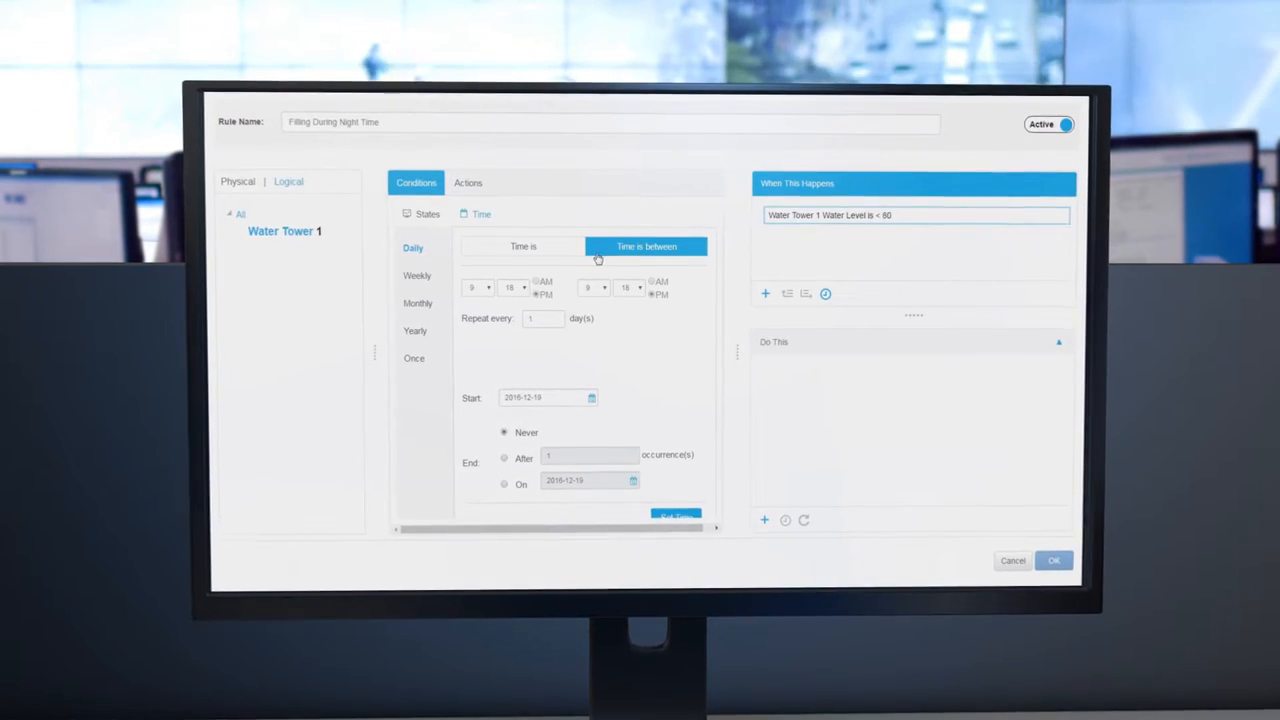
left_click(464, 288)
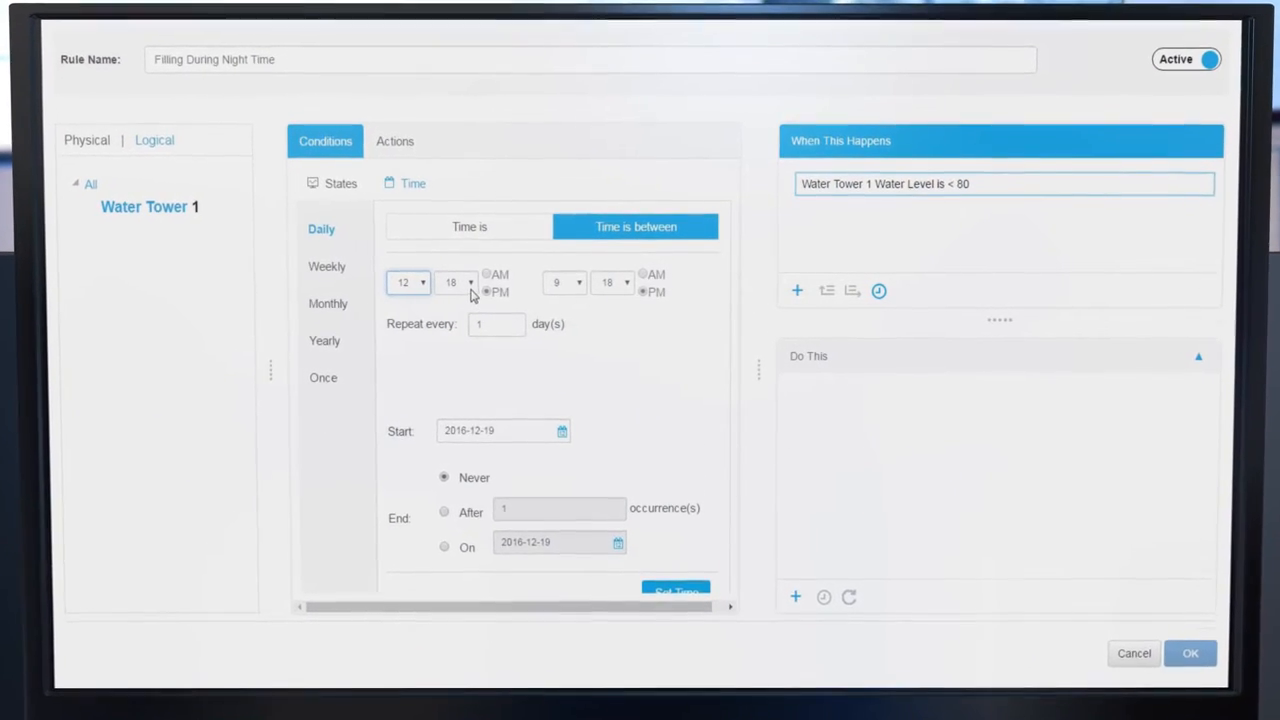
left_click(456, 282)
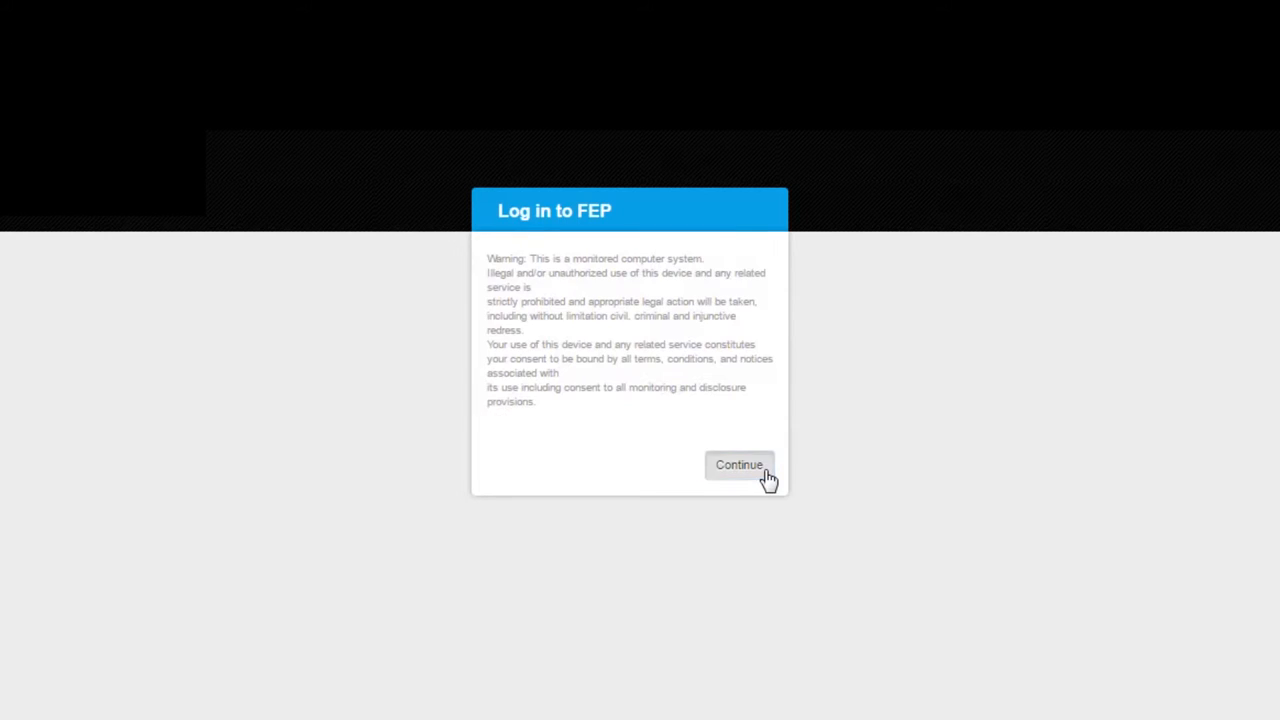
Continue past the login warning and add a Water Tower 1 entity.
left_click(740, 464)
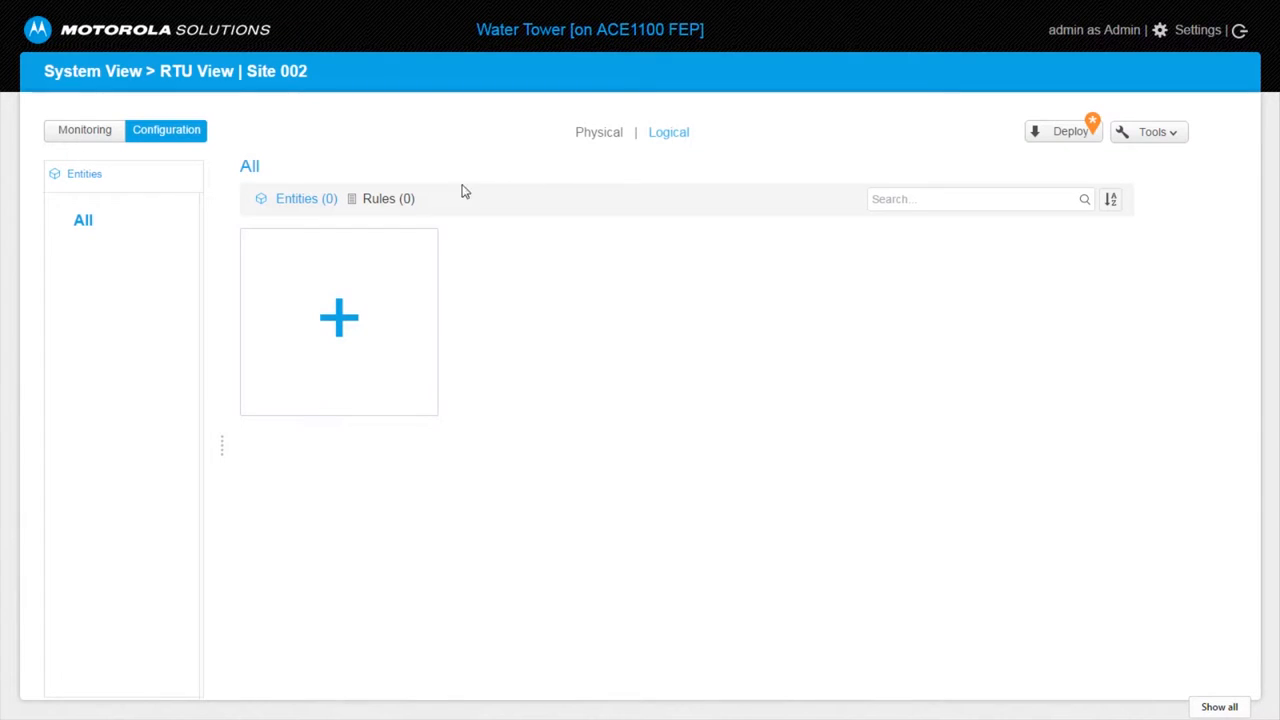
left_click(338, 318)
type("Water Towe")
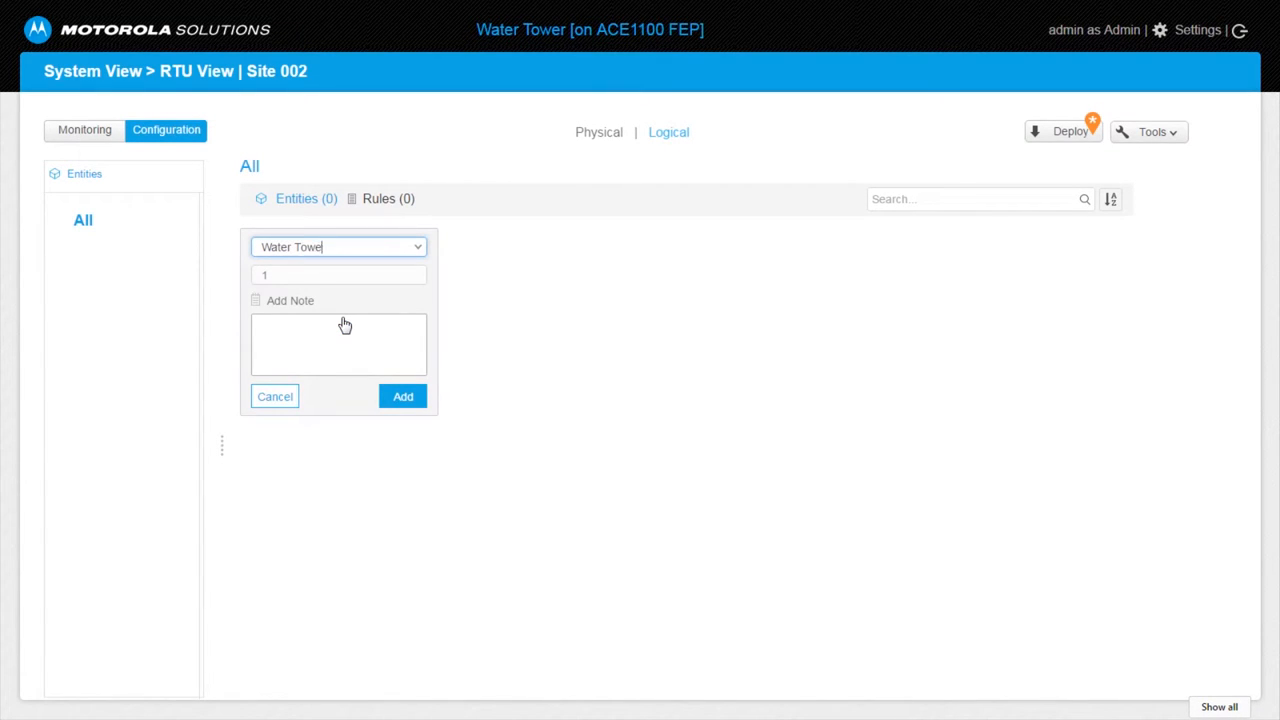
left_click(402, 396)
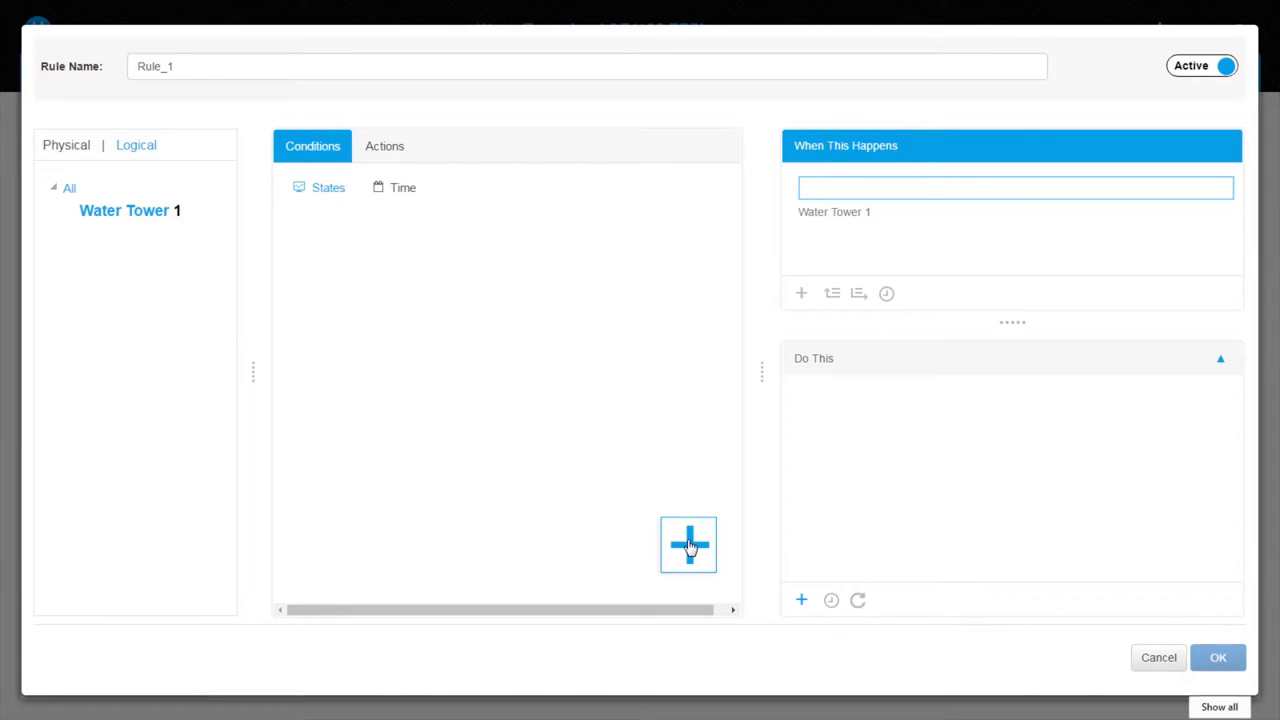
Add a THRESHOLD state shown as Water Level on analog input AI_1 to Rule_1's conditions.
left_click(688, 544)
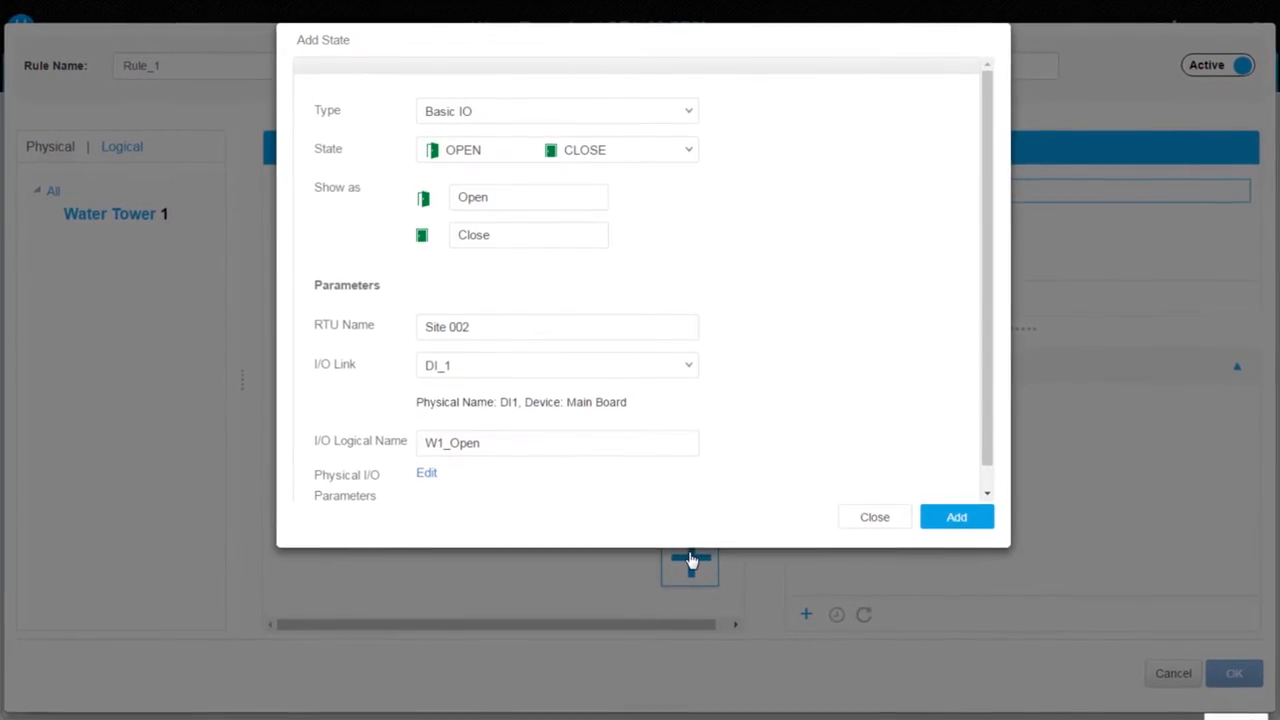
left_click(684, 150)
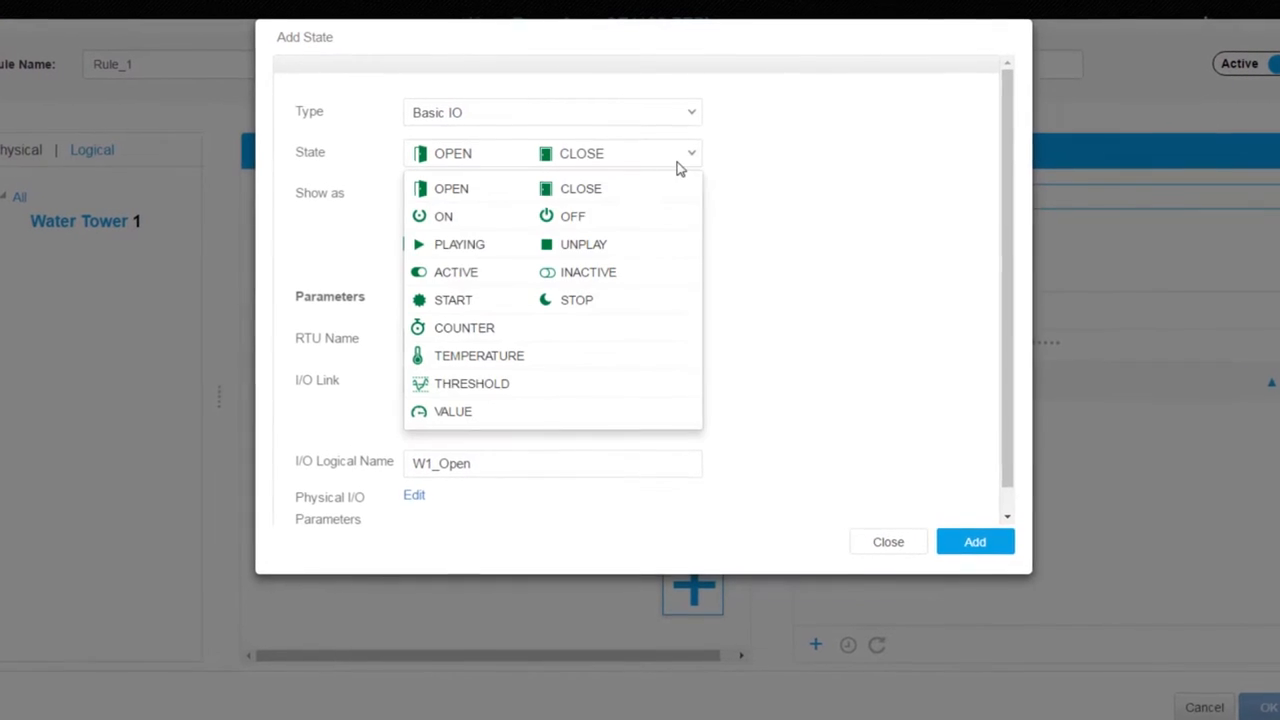
left_click(468, 384)
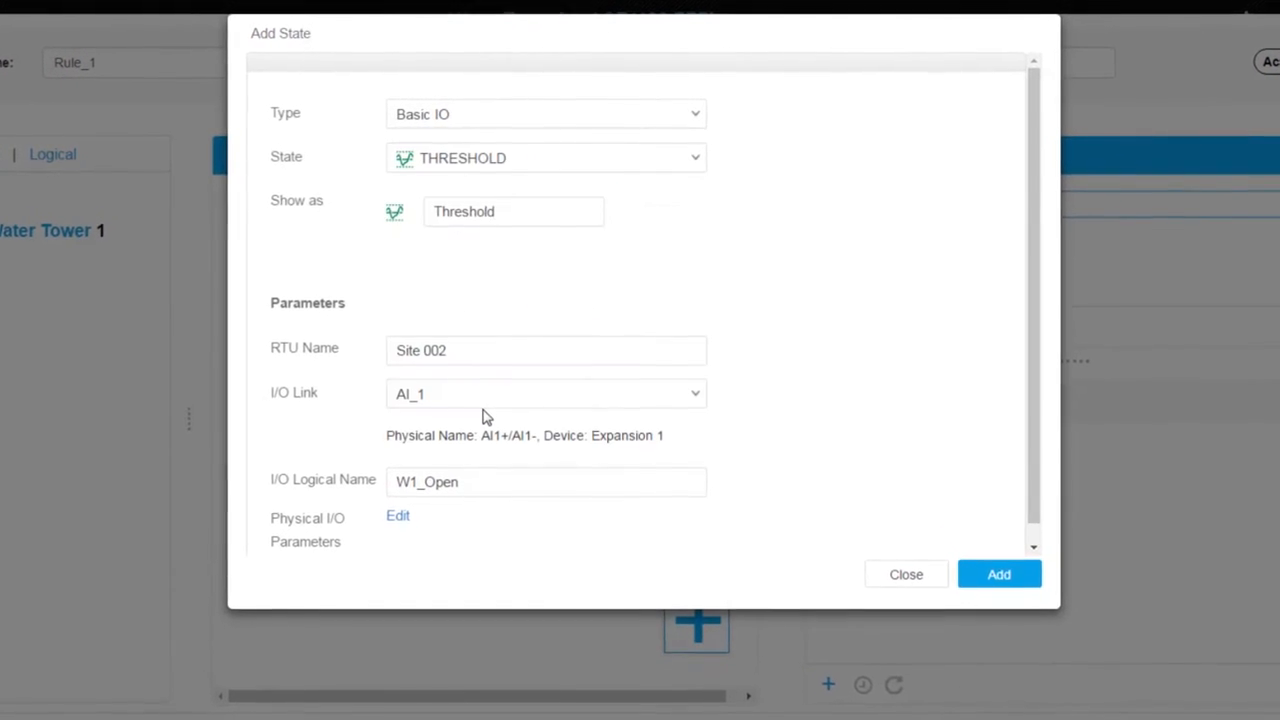
type("Water Level")
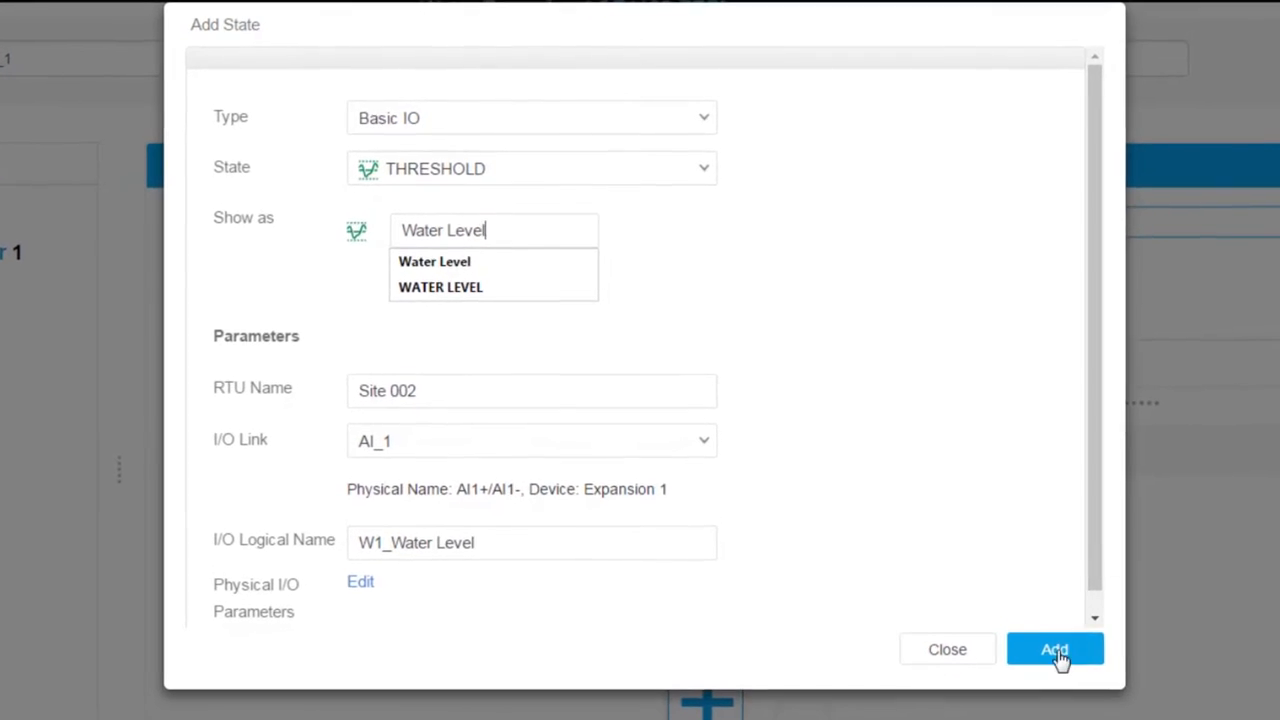
left_click(1056, 648)
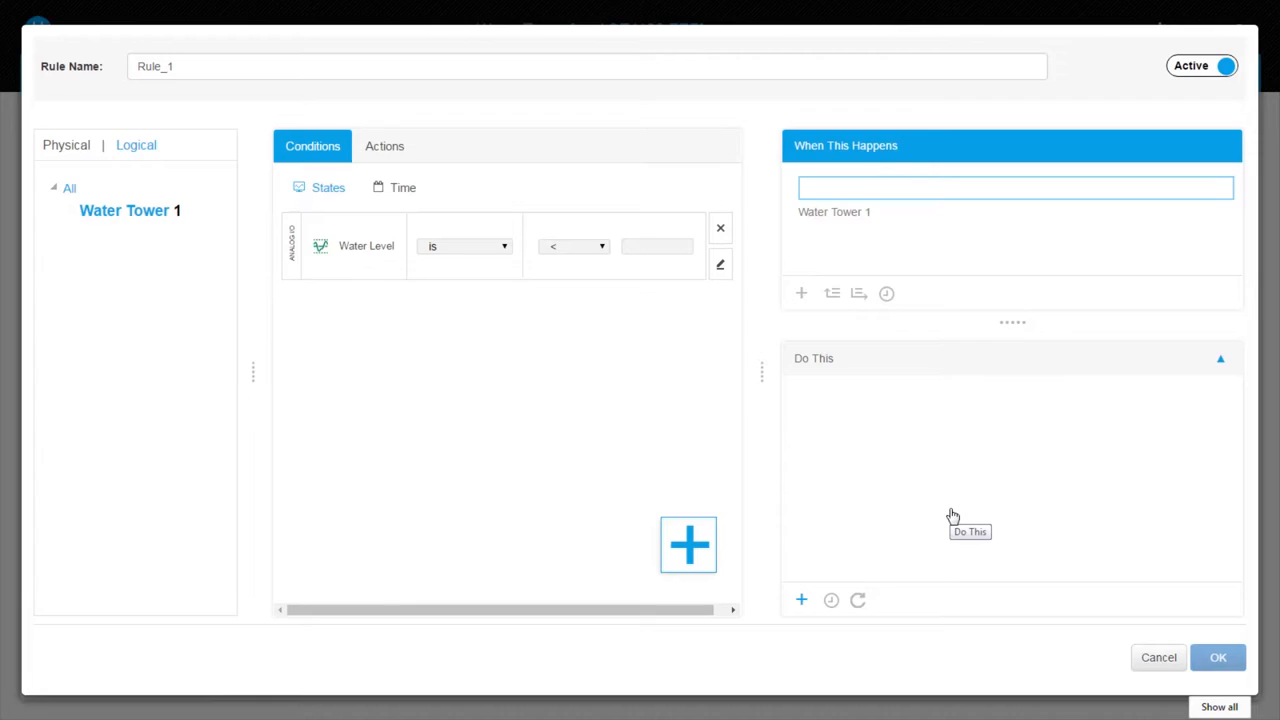
mouse_move(572, 352)
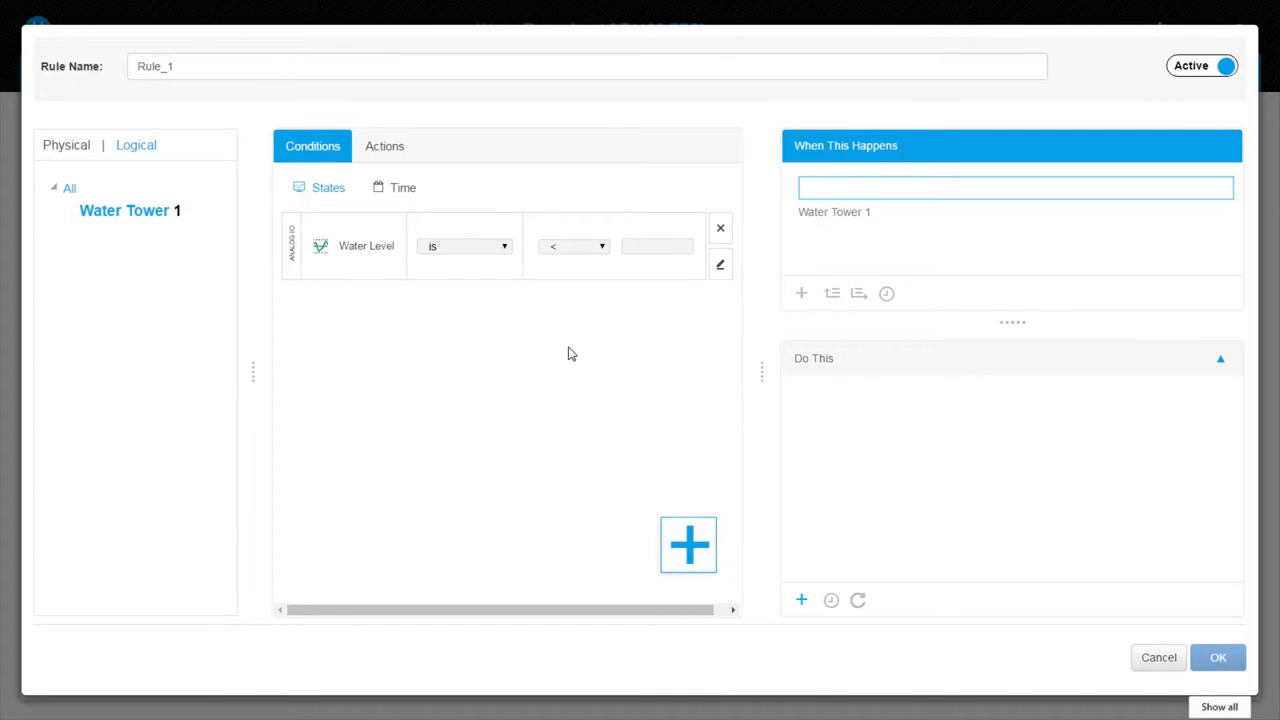
Add an ON/OFF action named Pump Switch On / Pump Switch Off on DO_1.
left_click(384, 146)
type("P")
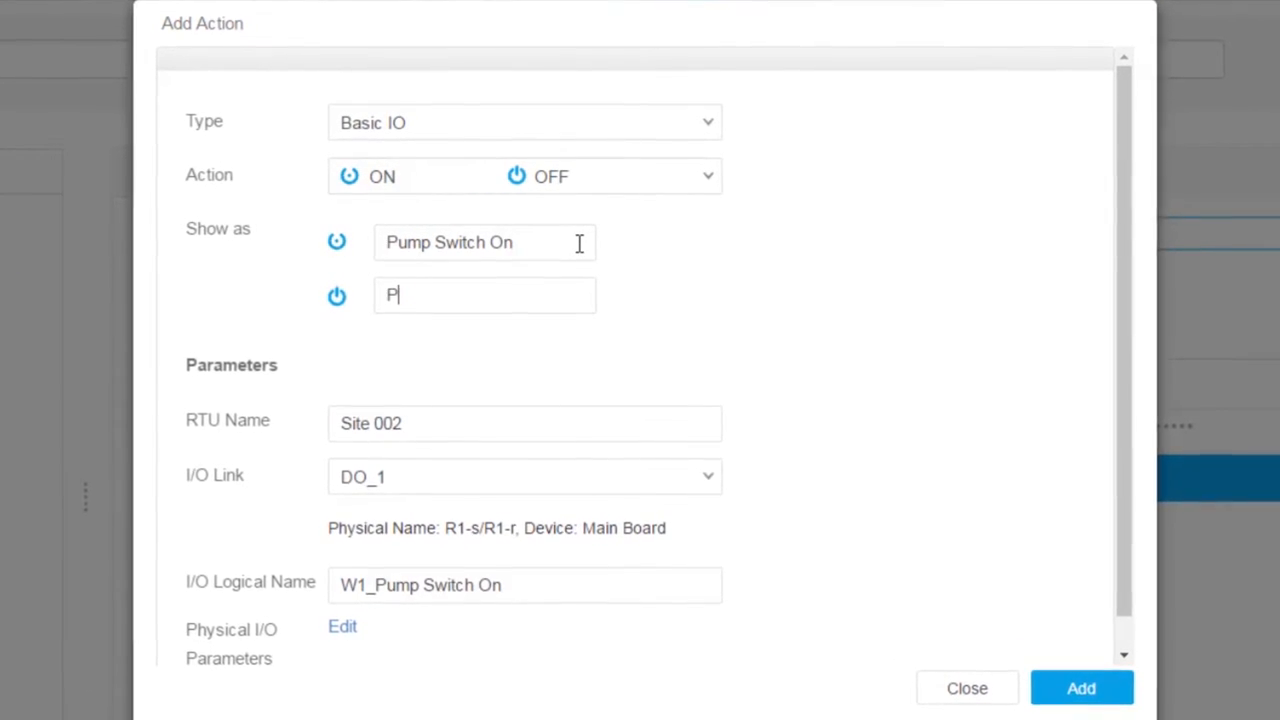
type("ump Switch")
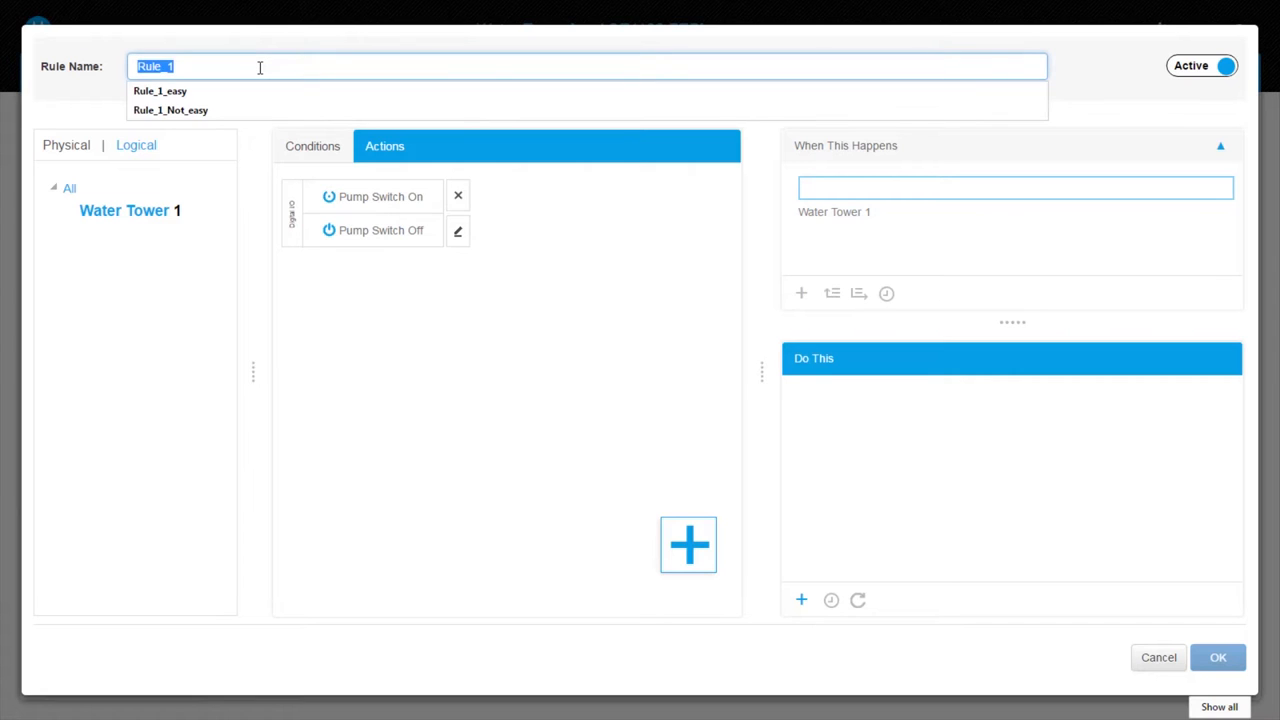
Name the rule 'Water Level Is Too Low'.
type("Water Level")
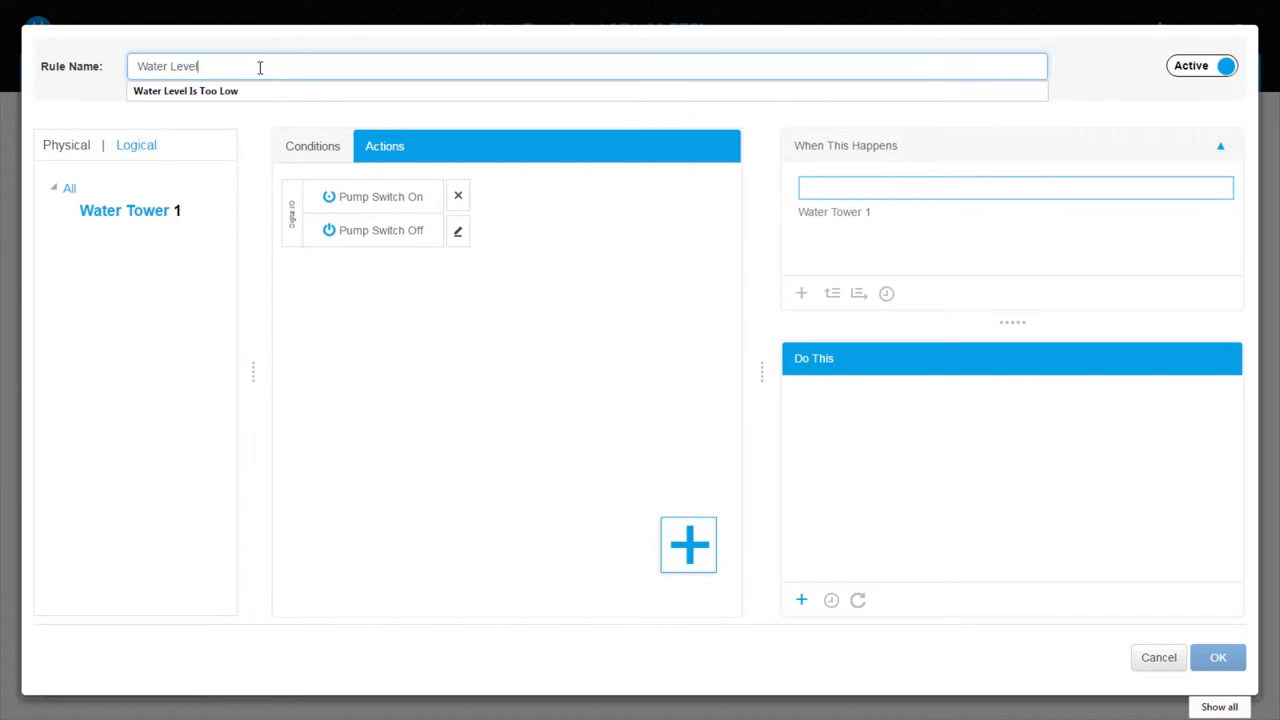
type("Is Too")
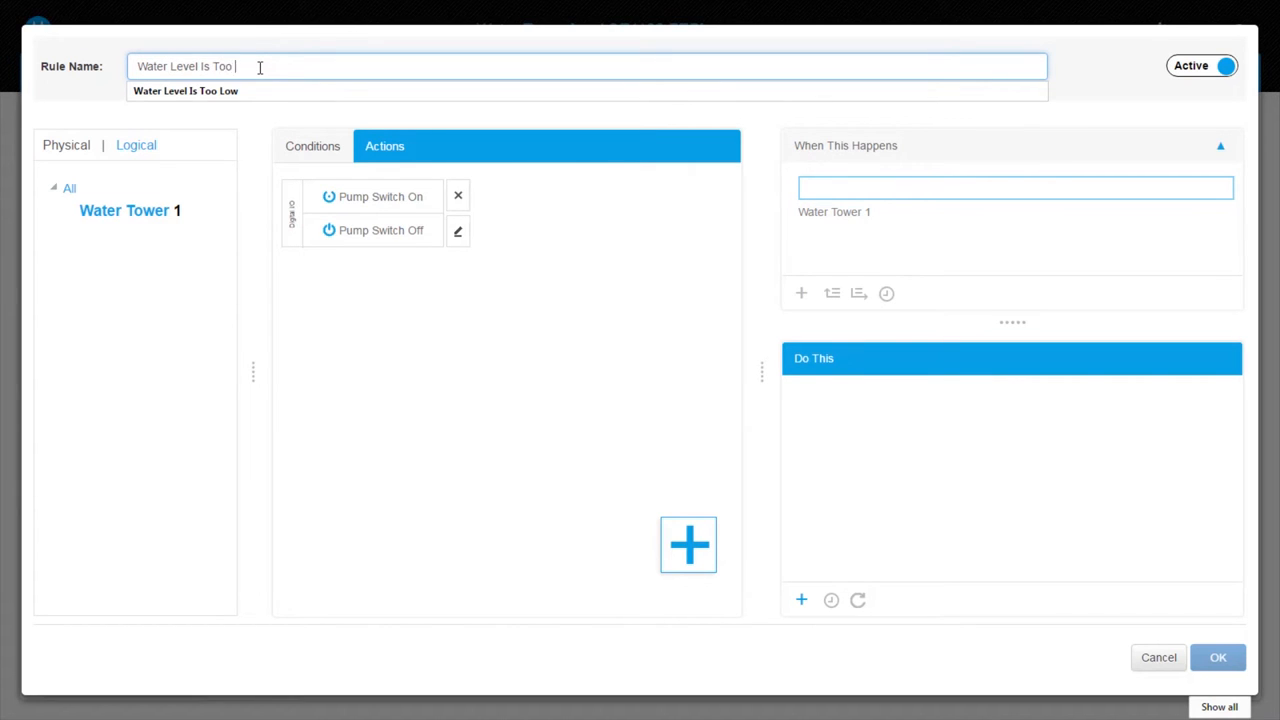
type("Low")
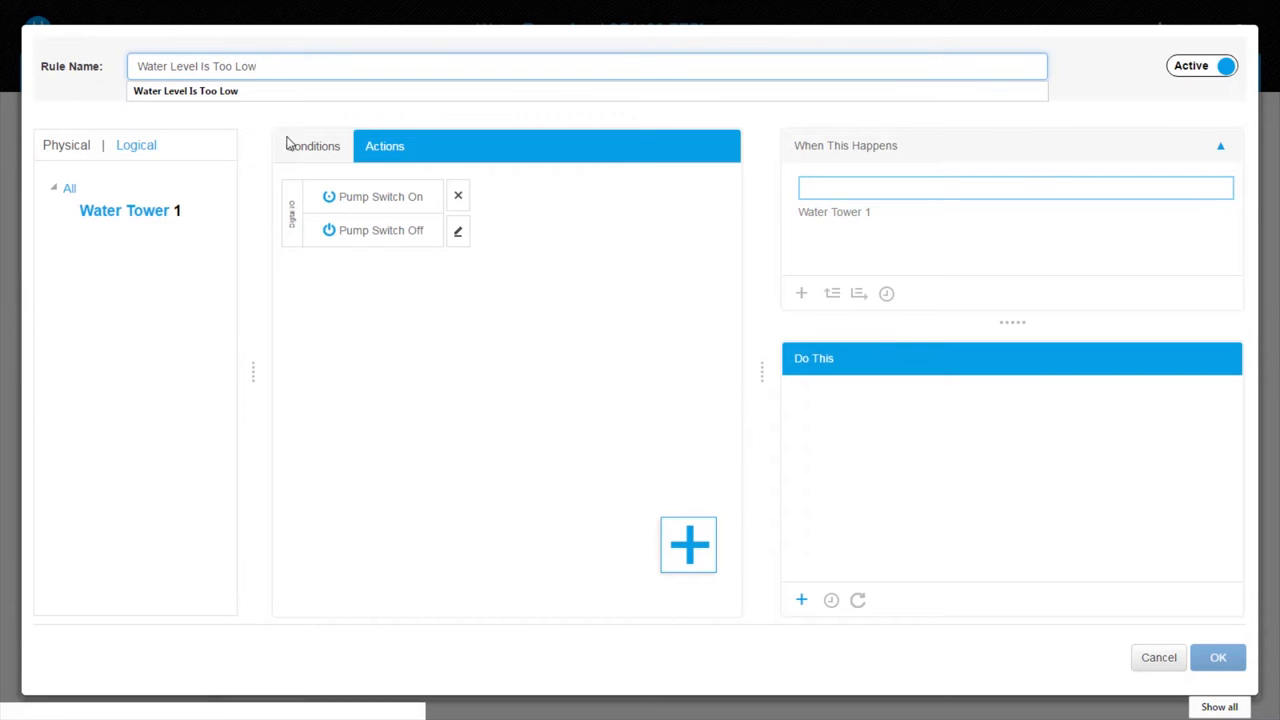
Set the condition Water Level < 10 with action Pump Switch On, and save the rule.
left_click(312, 146)
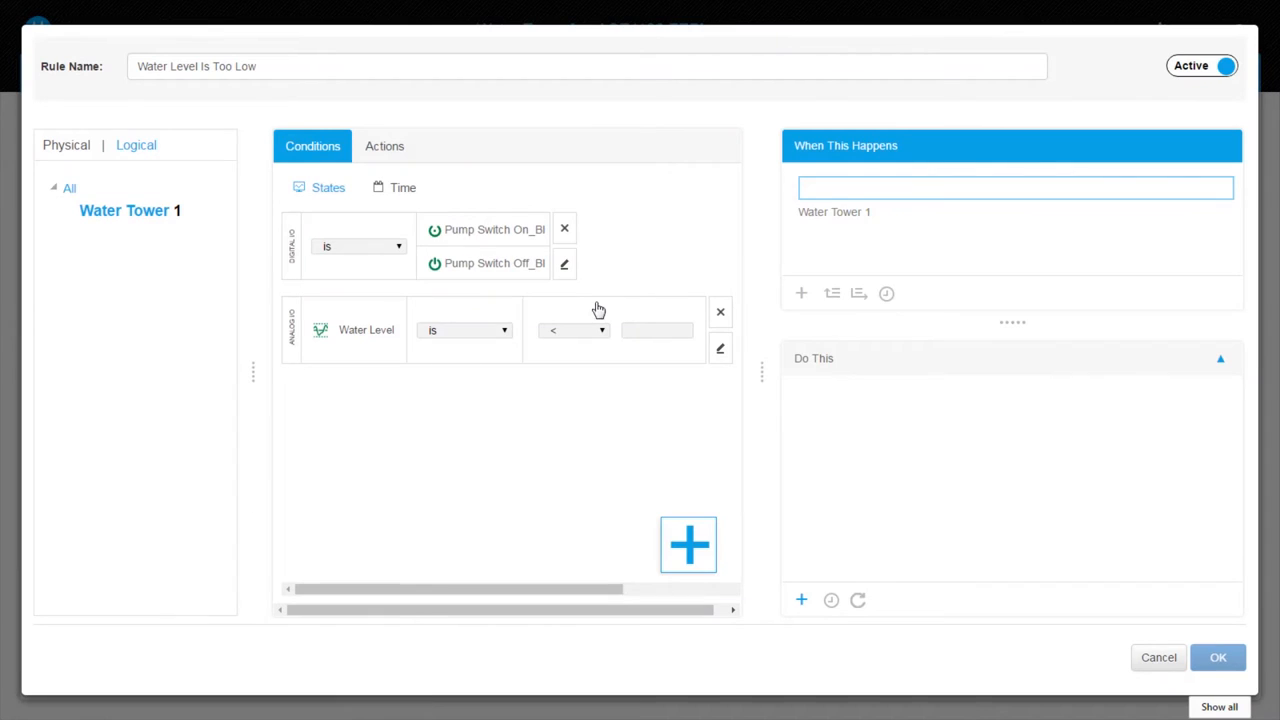
left_click(650, 330)
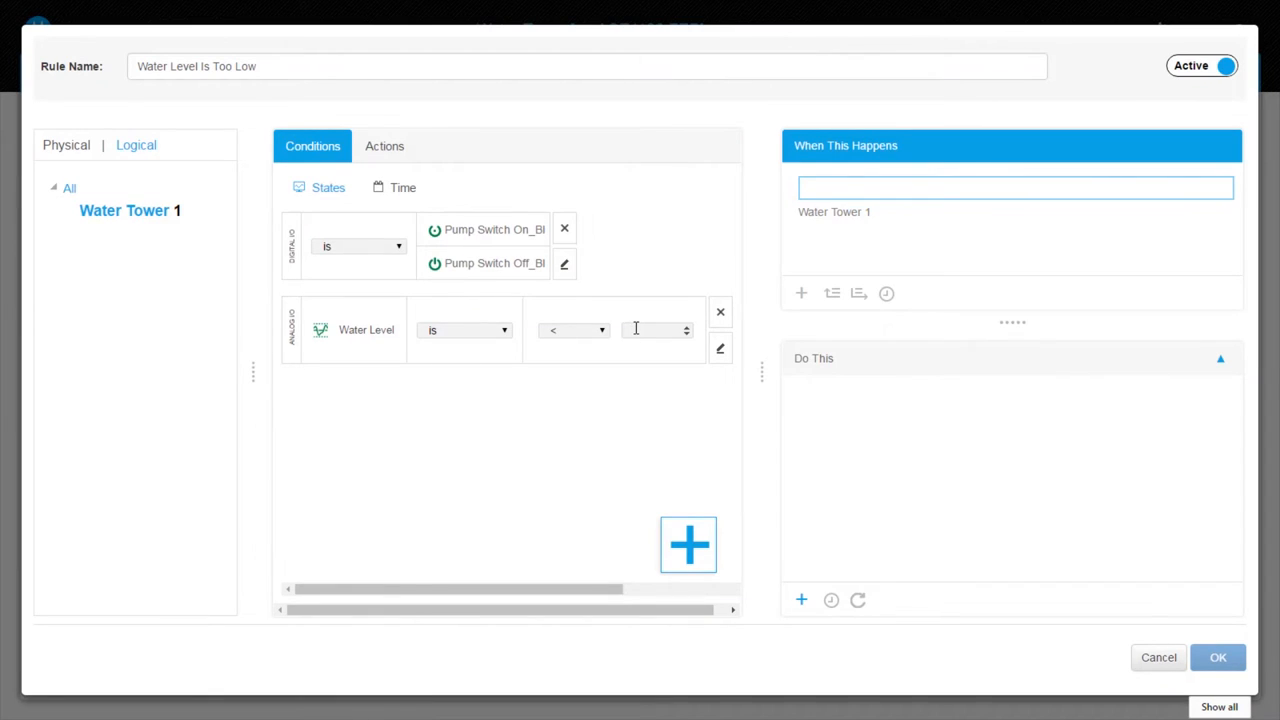
type("10")
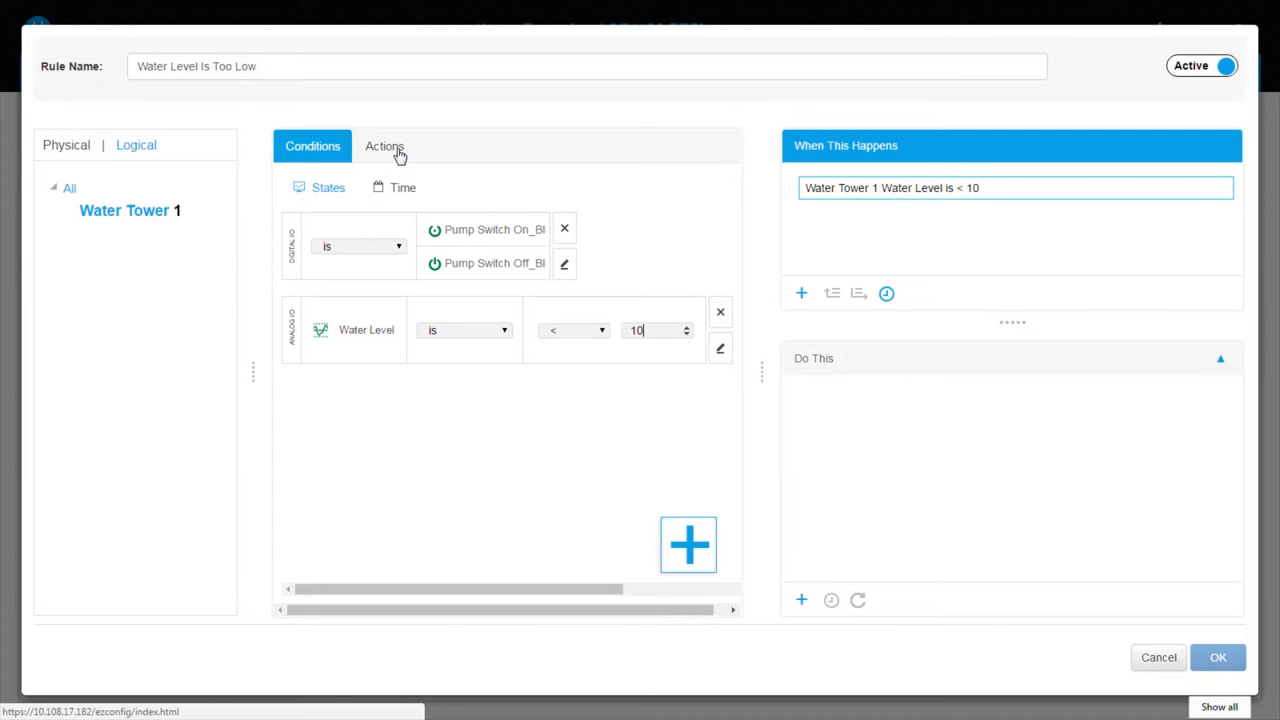
left_click(384, 146)
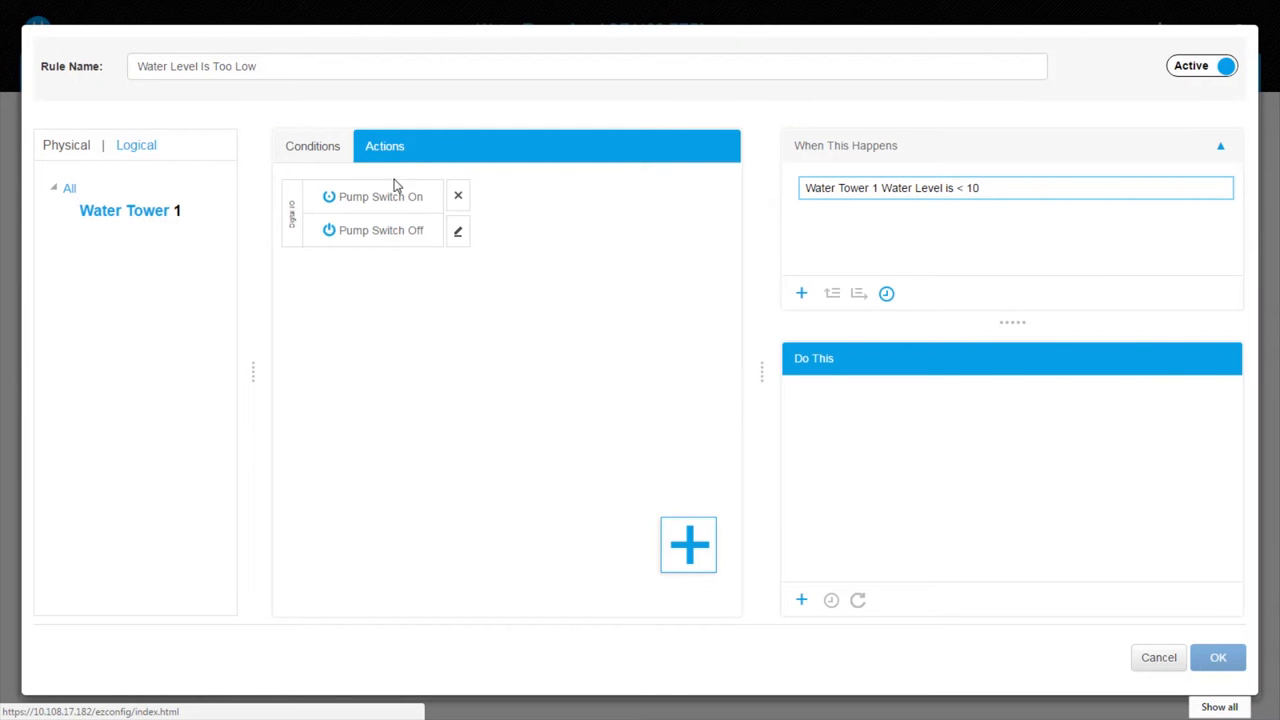
left_click(398, 198)
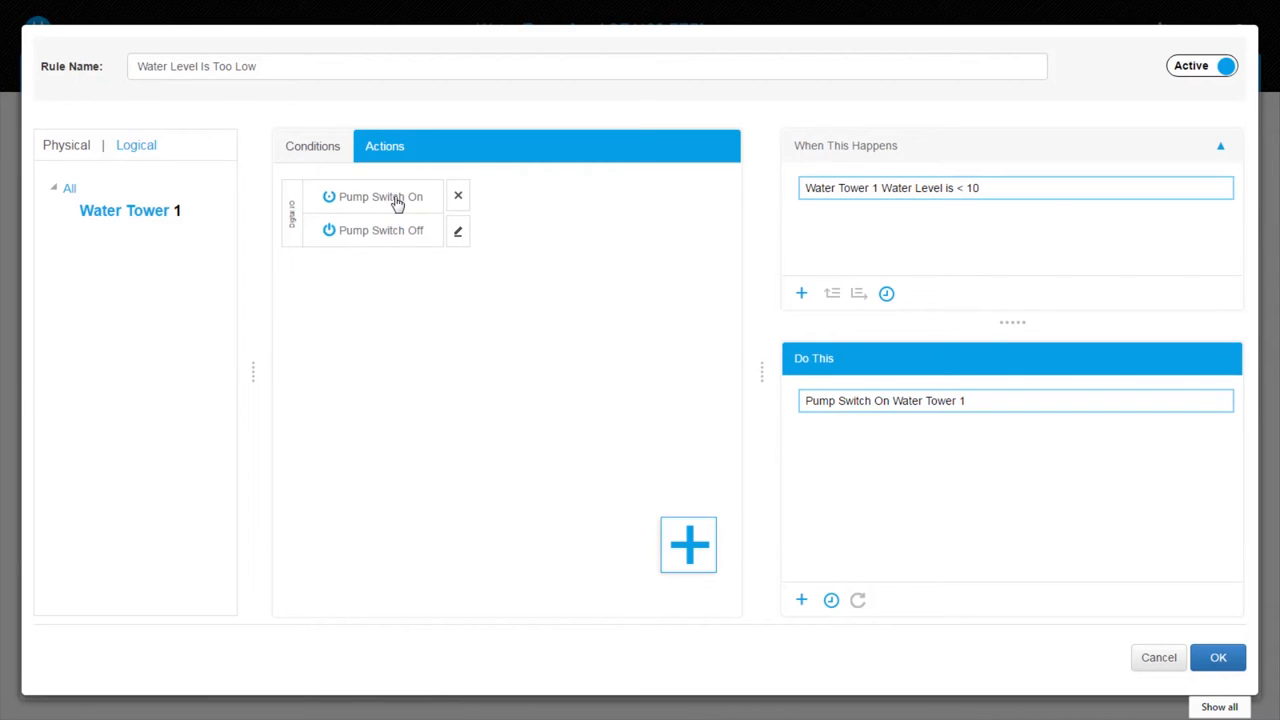
mouse_move(936, 456)
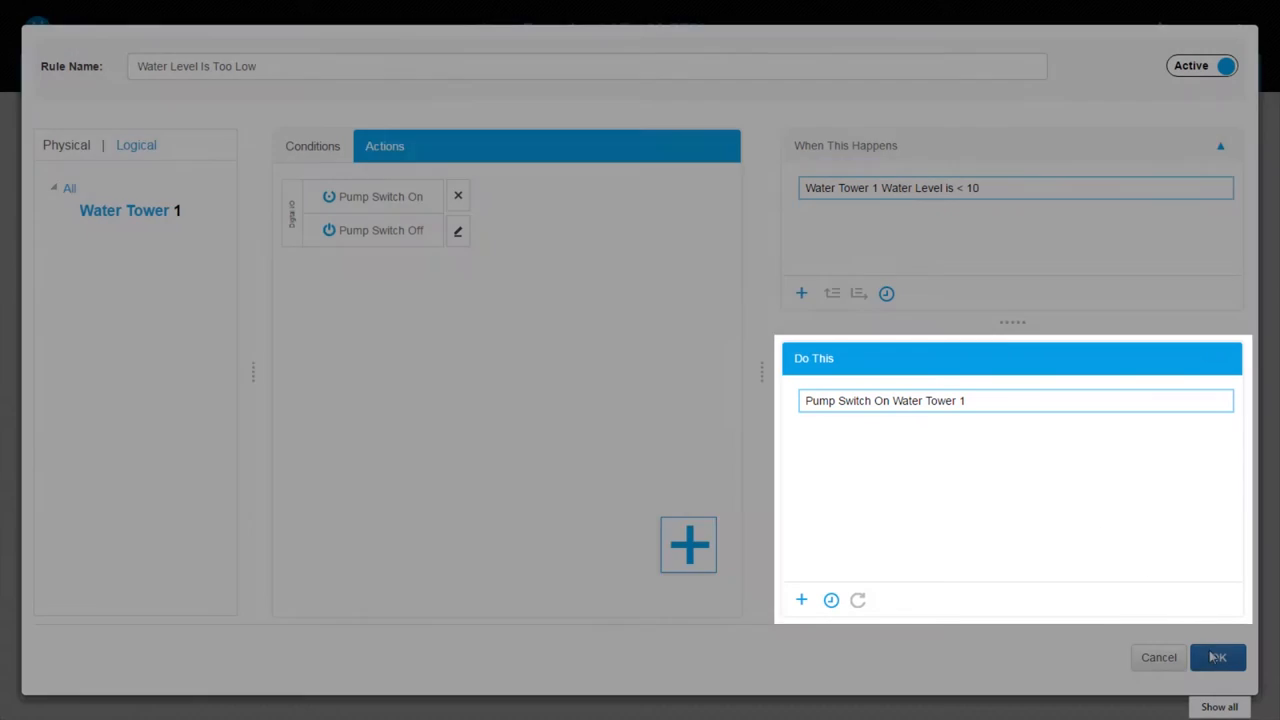
left_click(1220, 656)
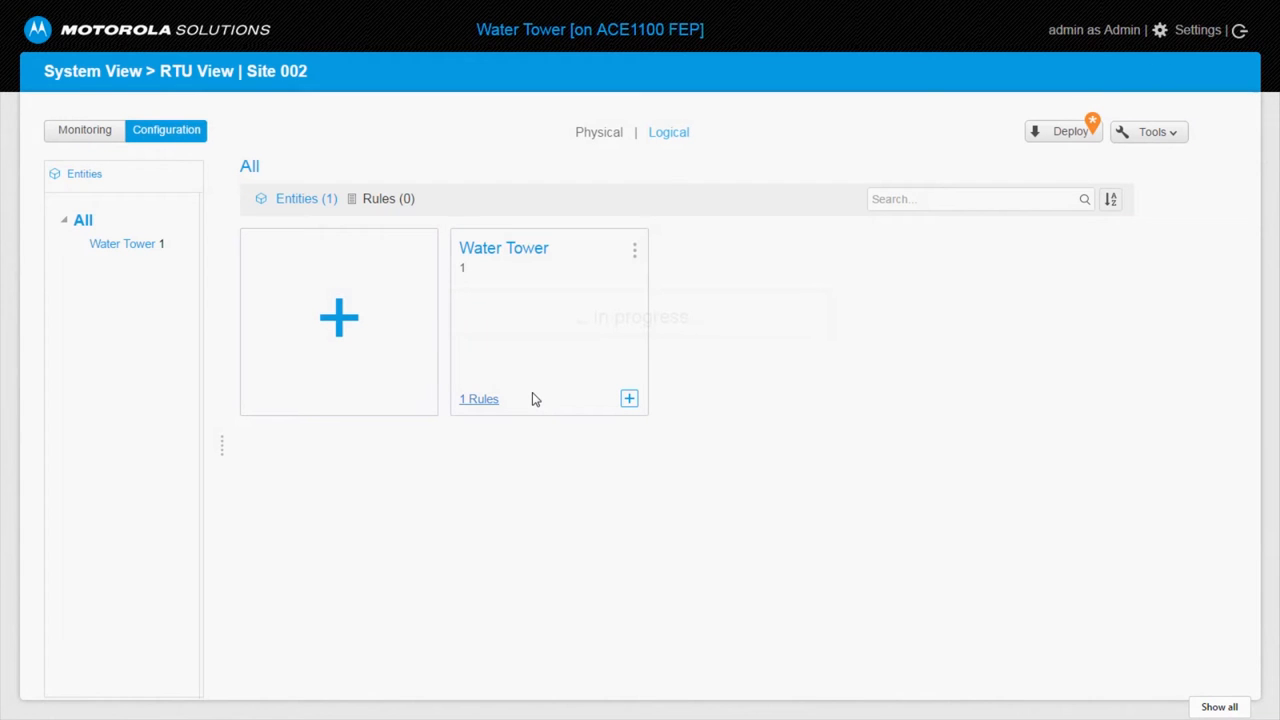
mouse_move(144, 244)
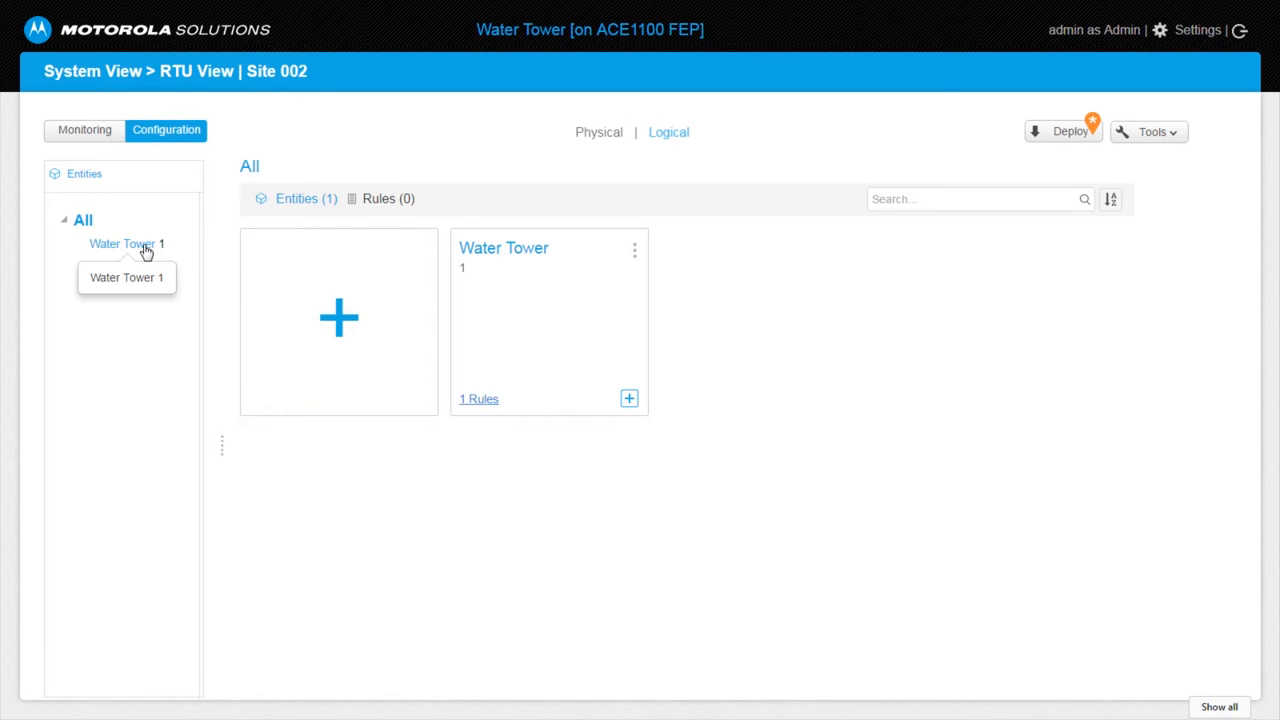
Add rule 'Stop Pump To Avoid Spill' to Water Tower 1 with Water Level >= 100 and Pump Switch Off.
left_click(122, 244)
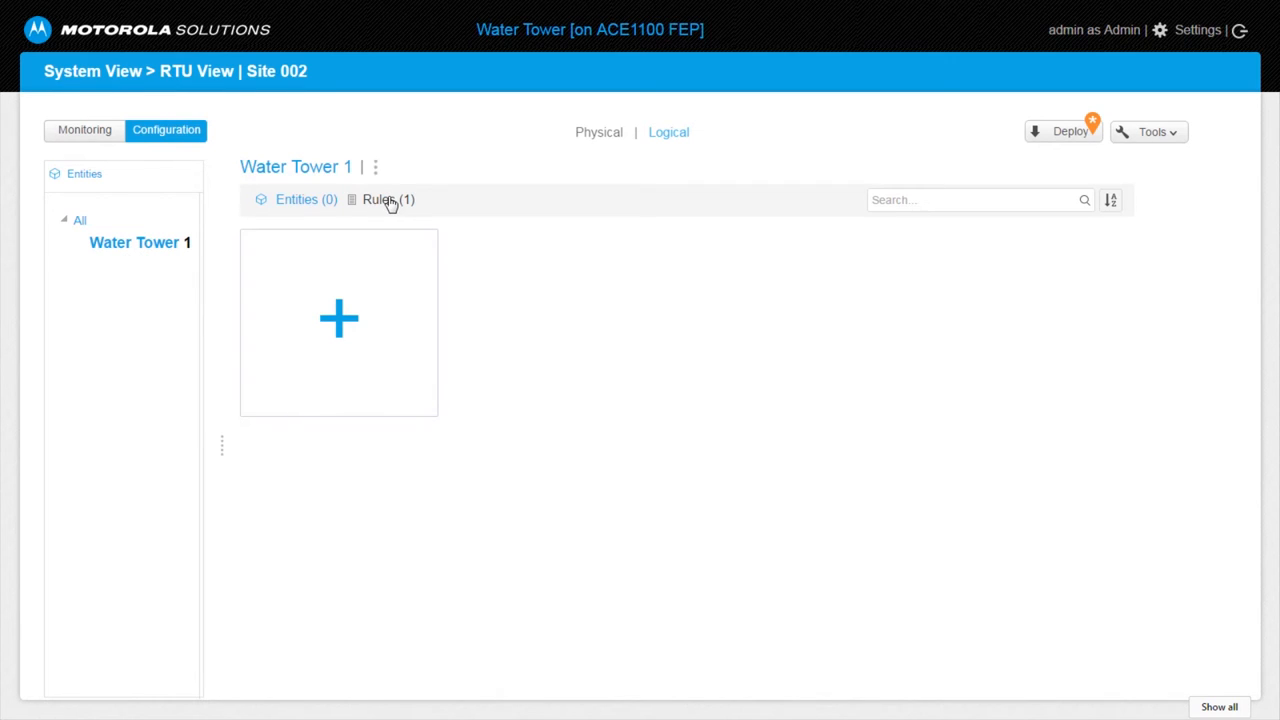
left_click(386, 200)
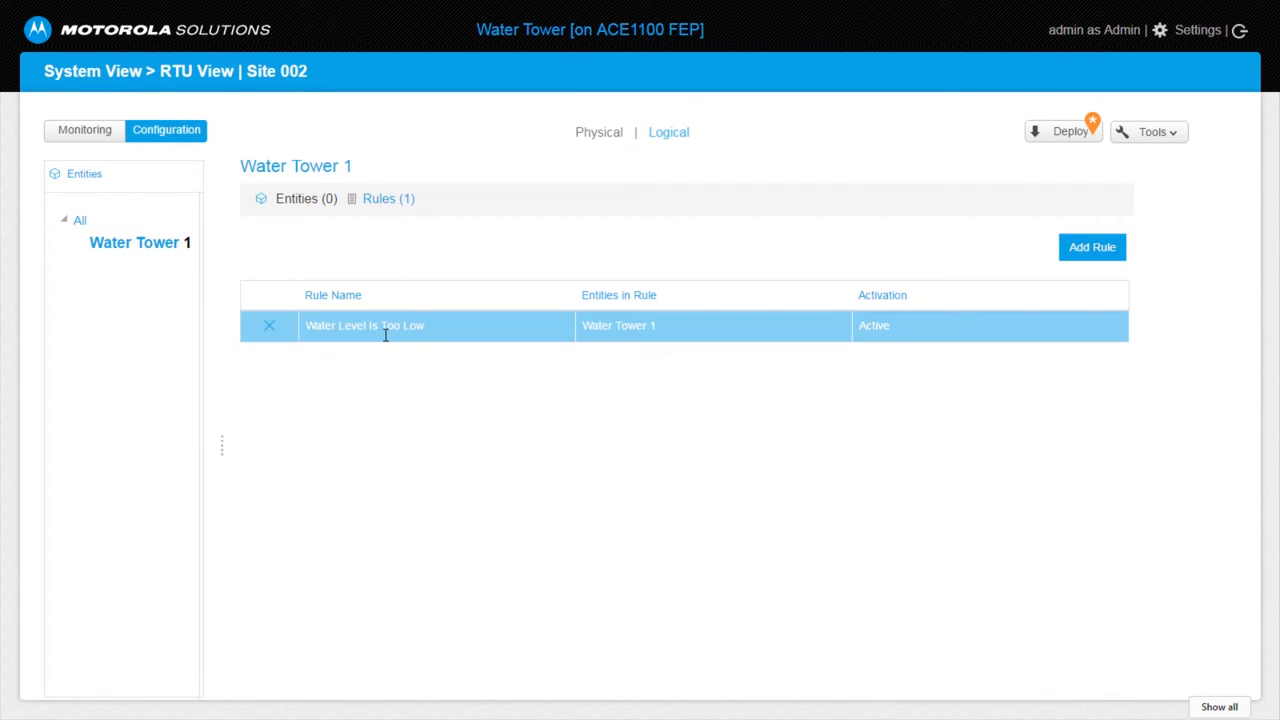
left_click(384, 324)
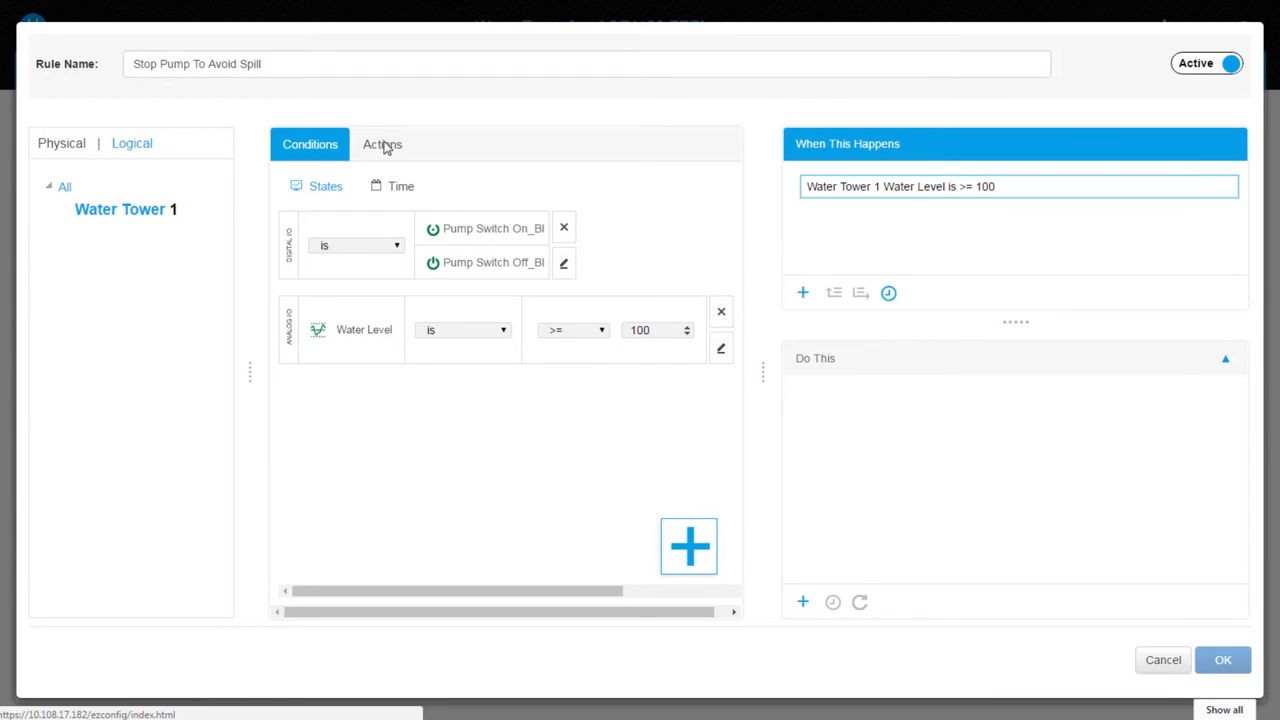
left_click(382, 144)
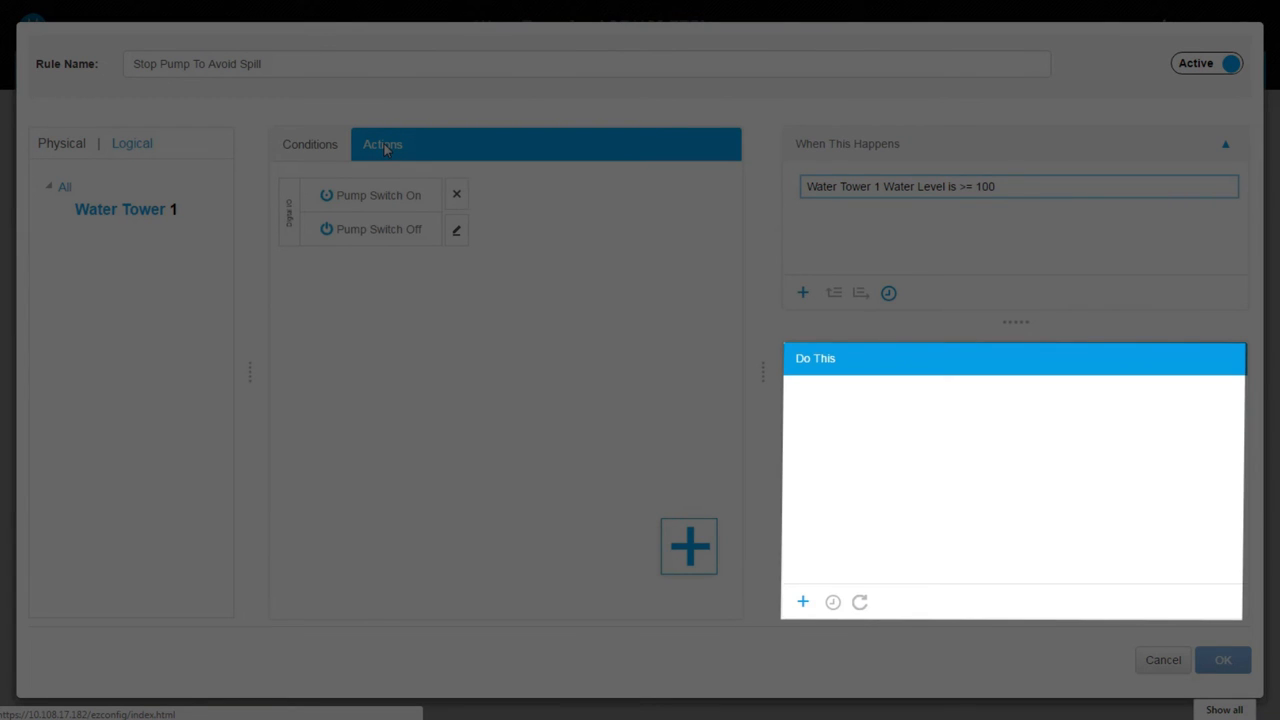
left_click(380, 228)
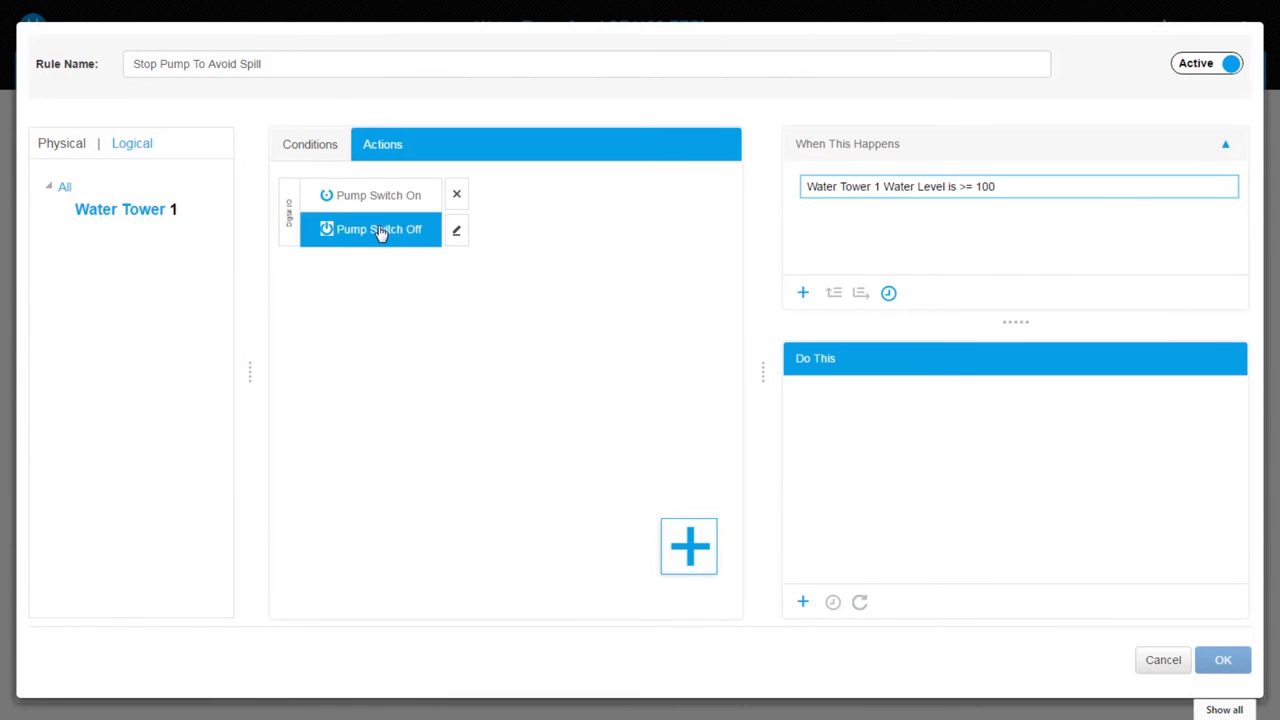